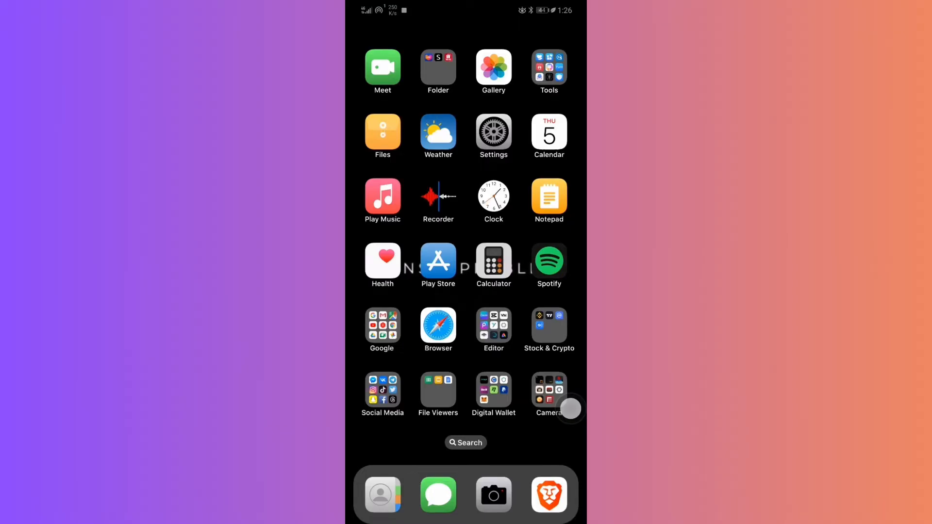
Launch Telegram from the Social Media folder on the home screen.
click(382, 388)
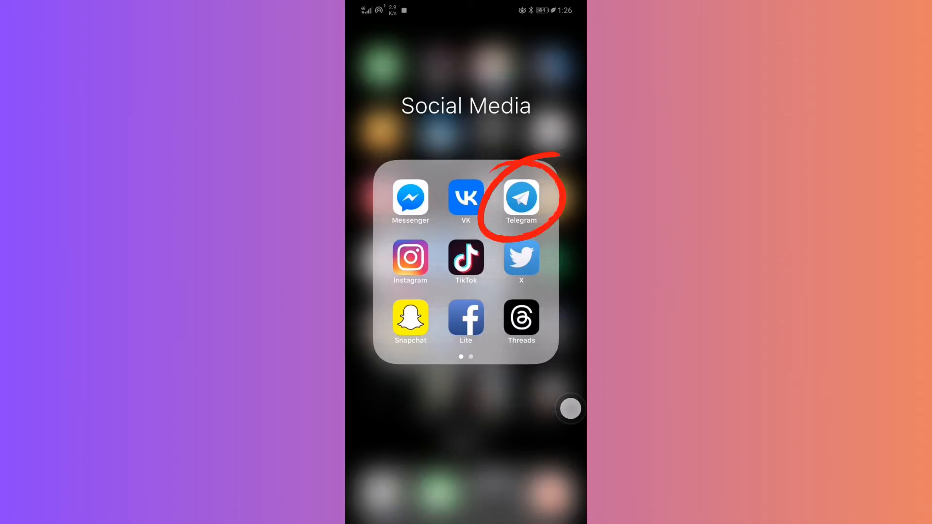
click(521, 197)
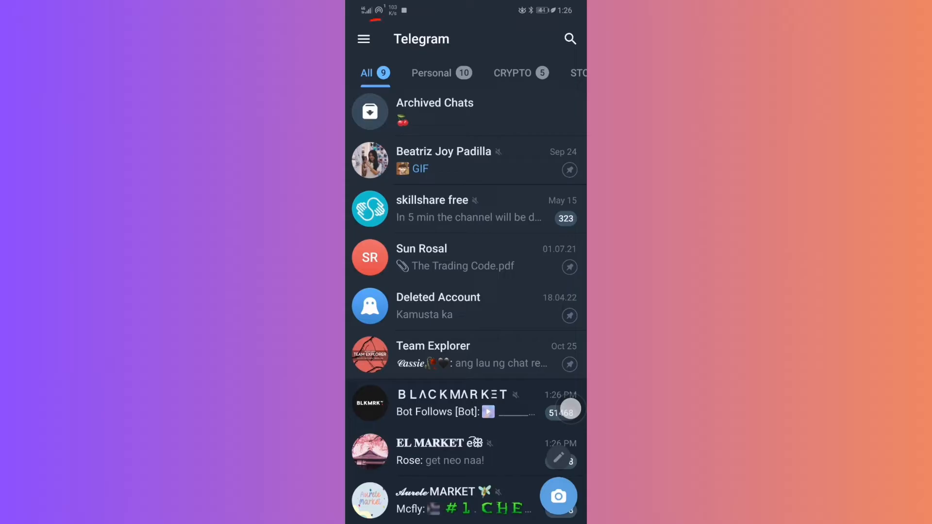
Open Telegram's side menu with Contacts, Saved Messages and Settings.
click(363, 39)
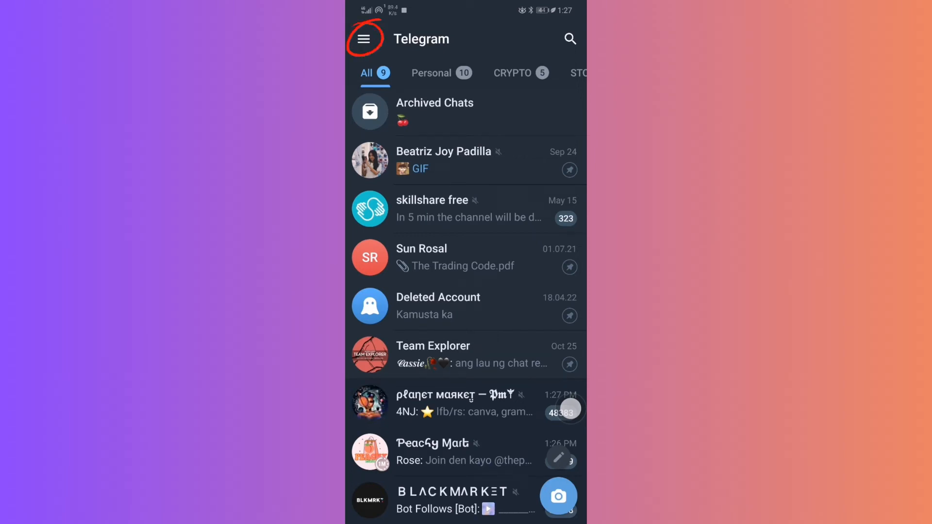
click(365, 39)
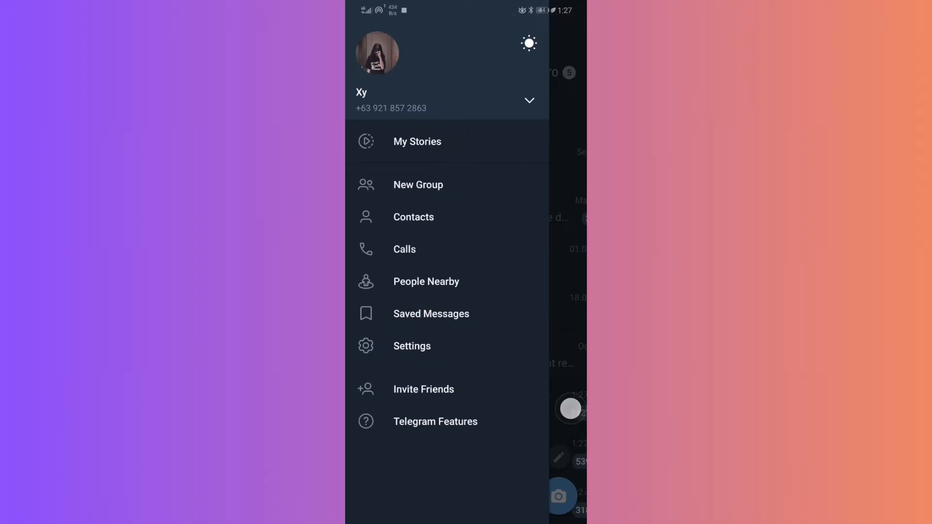
Go to Settings and open the Data and Storage page.
click(412, 345)
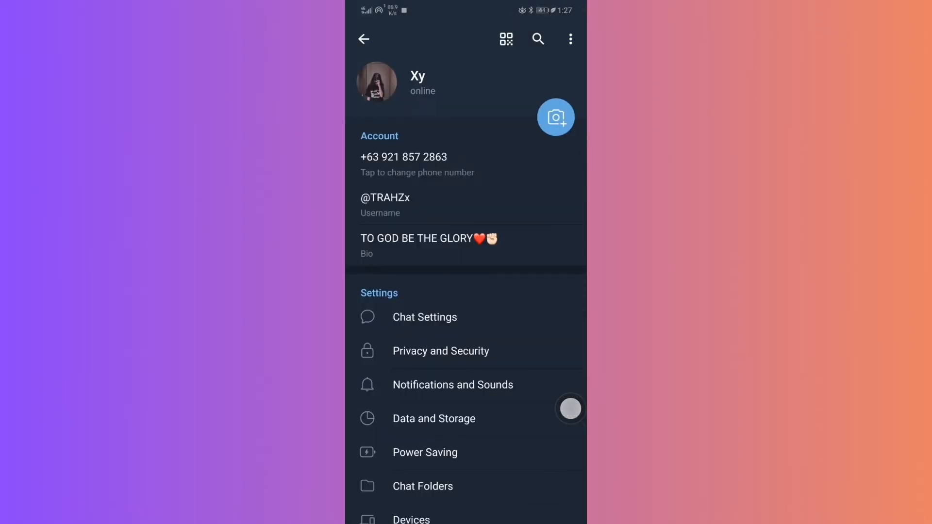
click(434, 418)
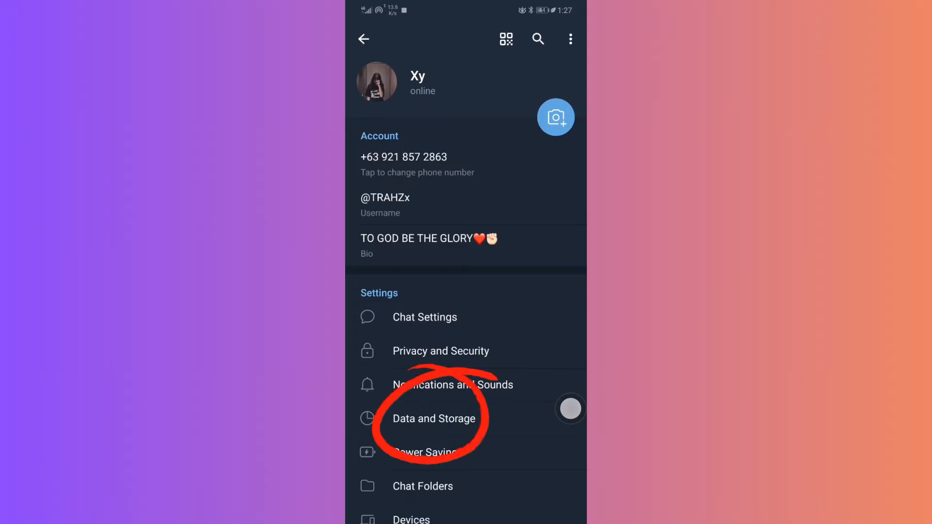
click(433, 418)
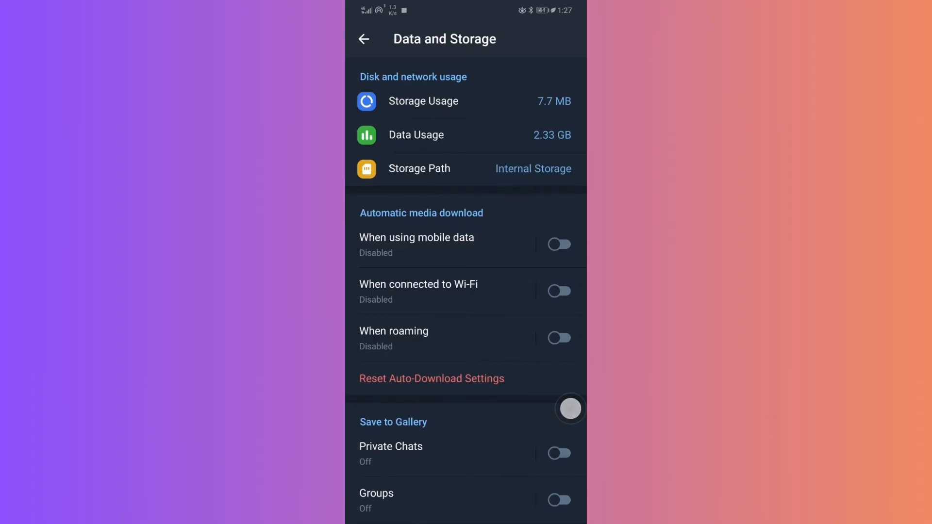
Switch off Stream Videos and Audio Files under the Streaming section.
scroll(down, 3)
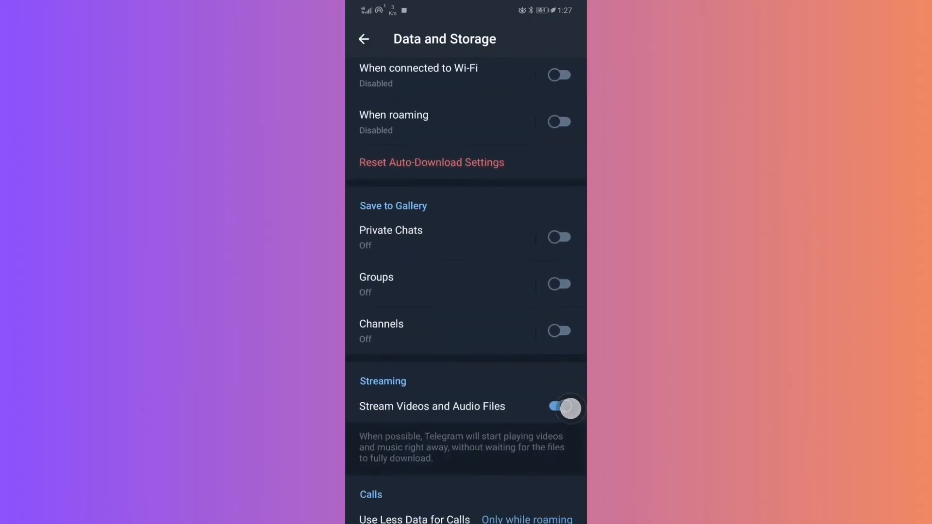
scroll(down, 3)
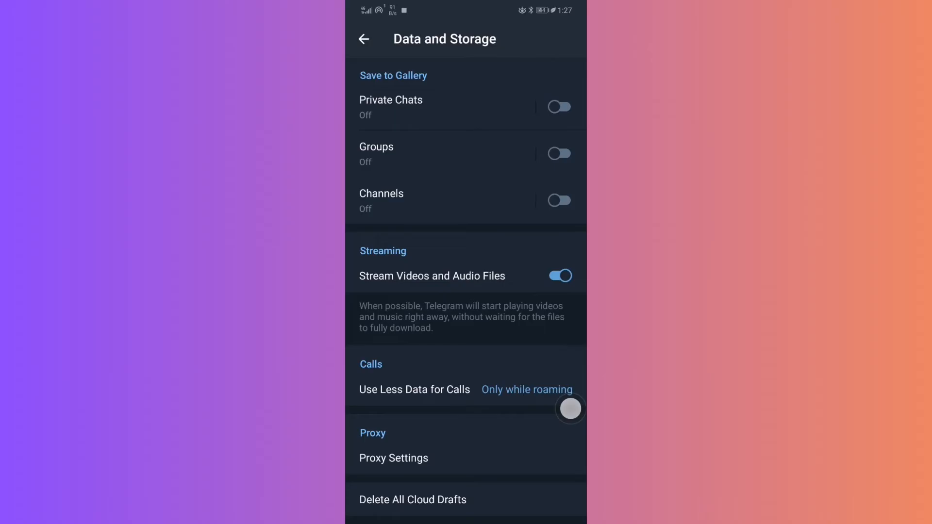
click(560, 276)
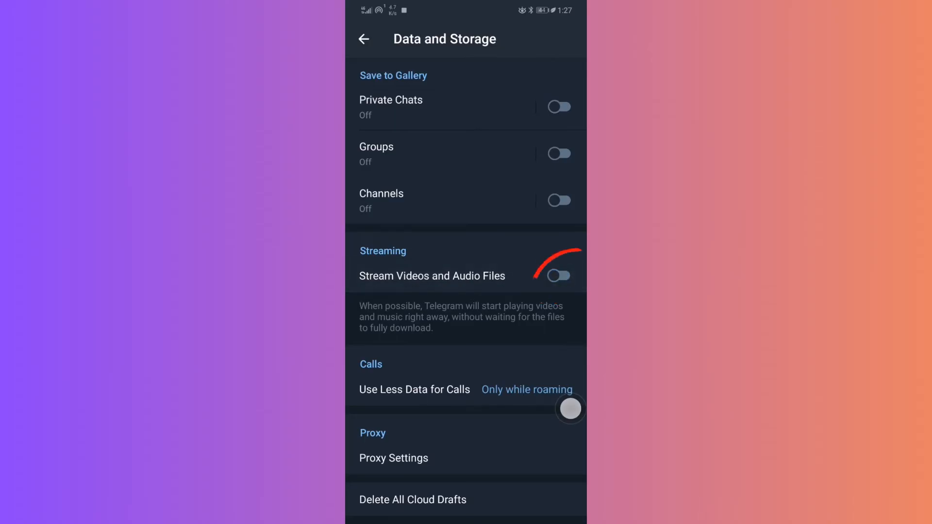
scroll(down, 3)
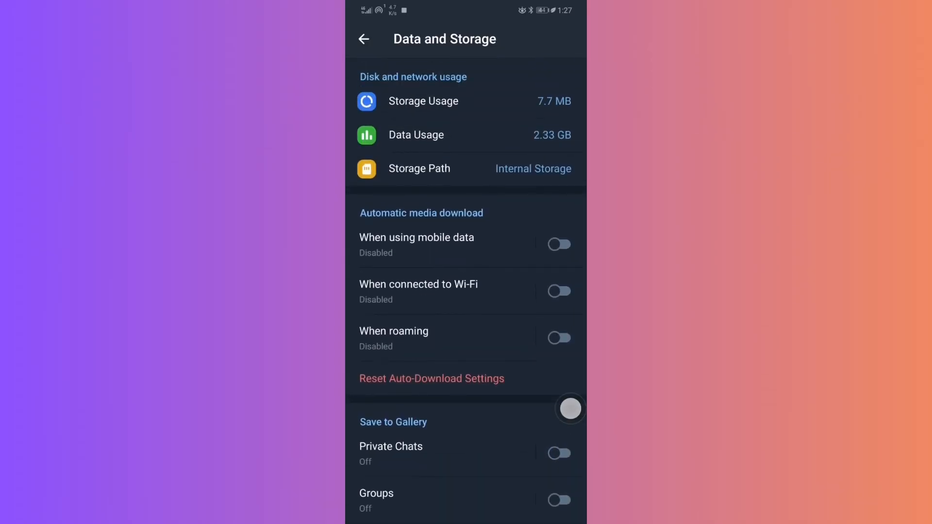
scroll(down, 3)
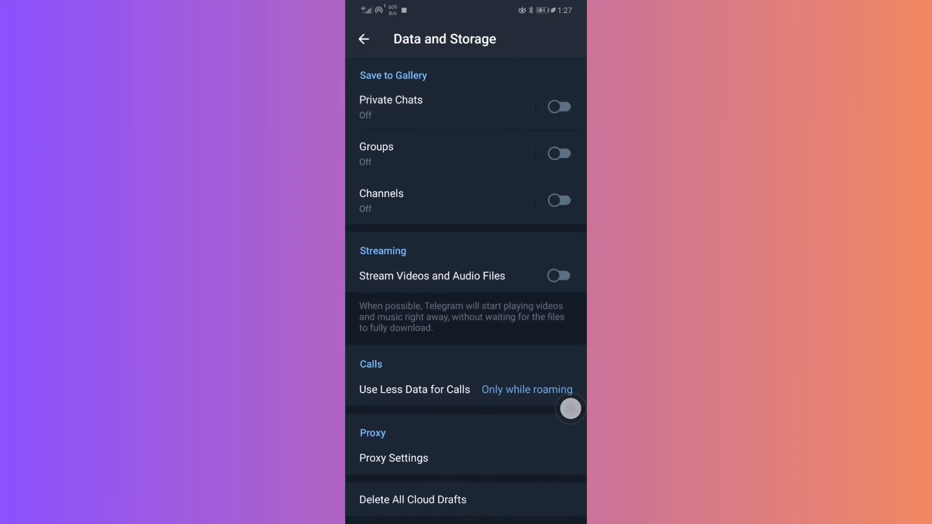